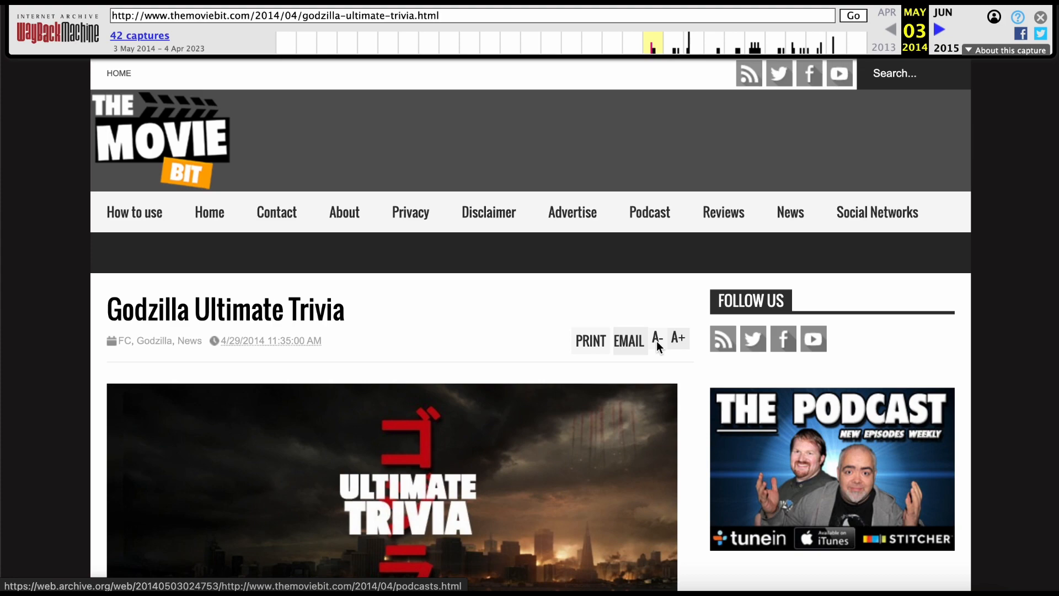
- Scroll the archived Godzilla Ultimate Trivia page down to the 89,724 m3 total volume figure
scroll("down", 3)
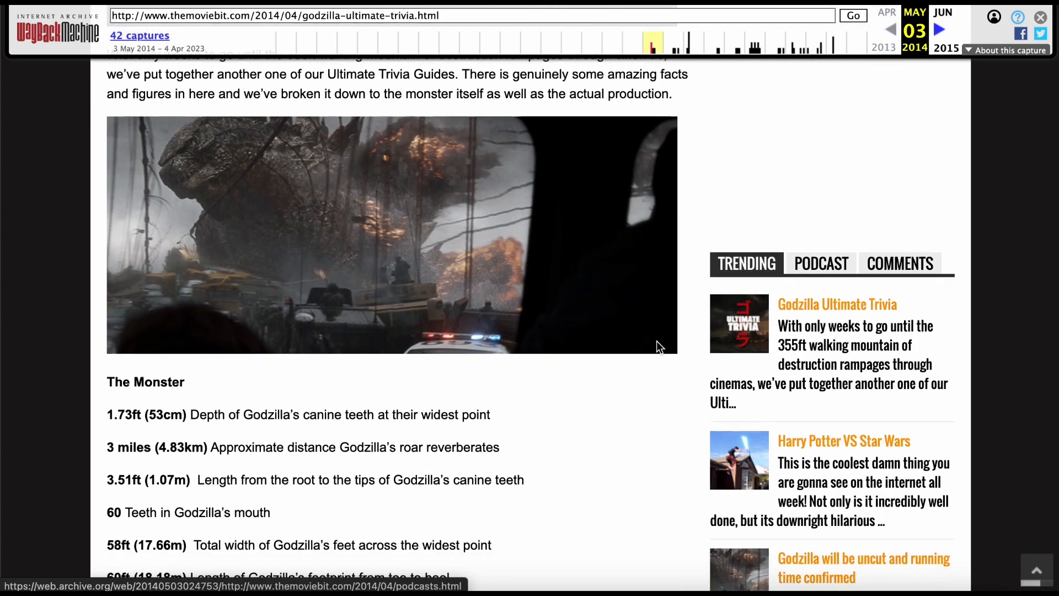
scroll("down", 3)
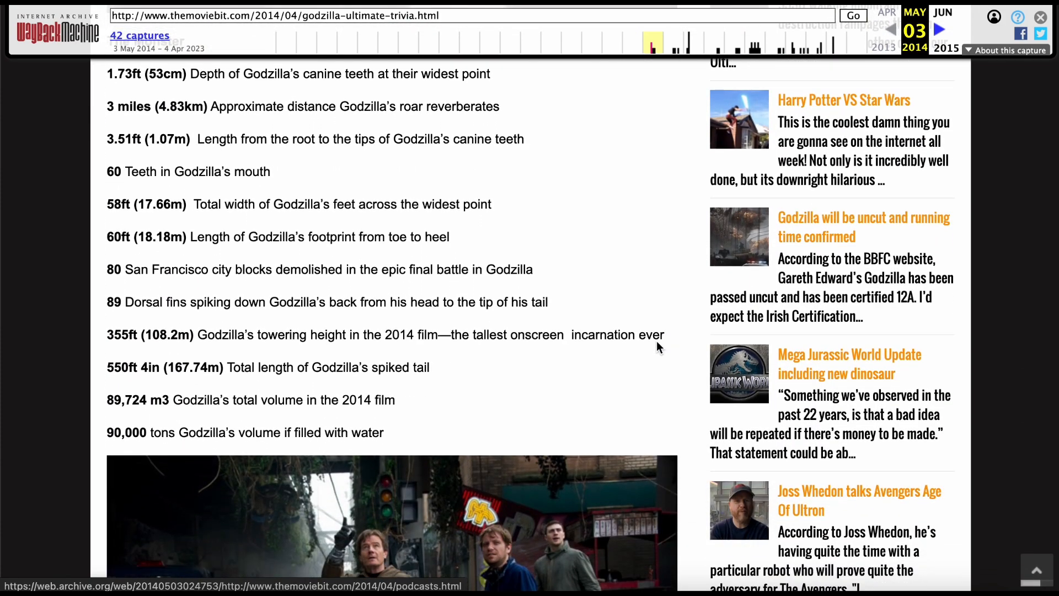
mouse_move(112, 404)
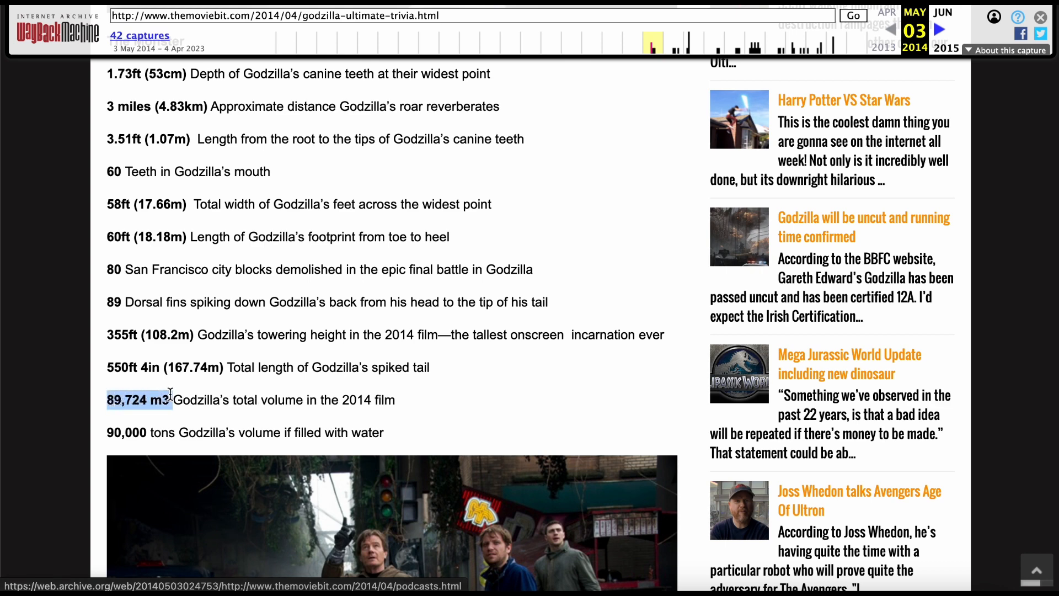
mouse_move(191, 422)
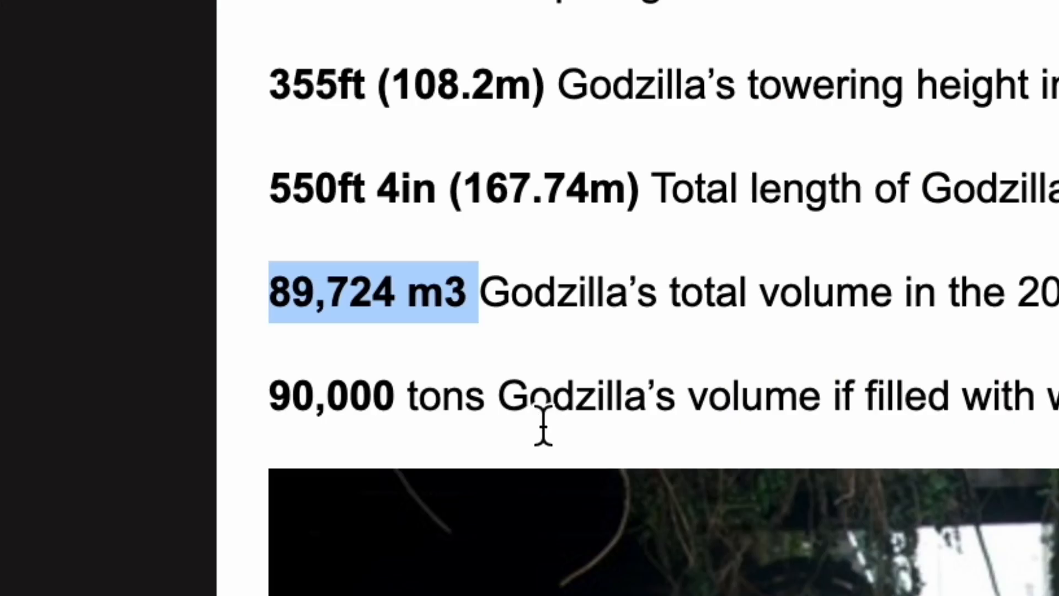
mouse_move(311, 338)
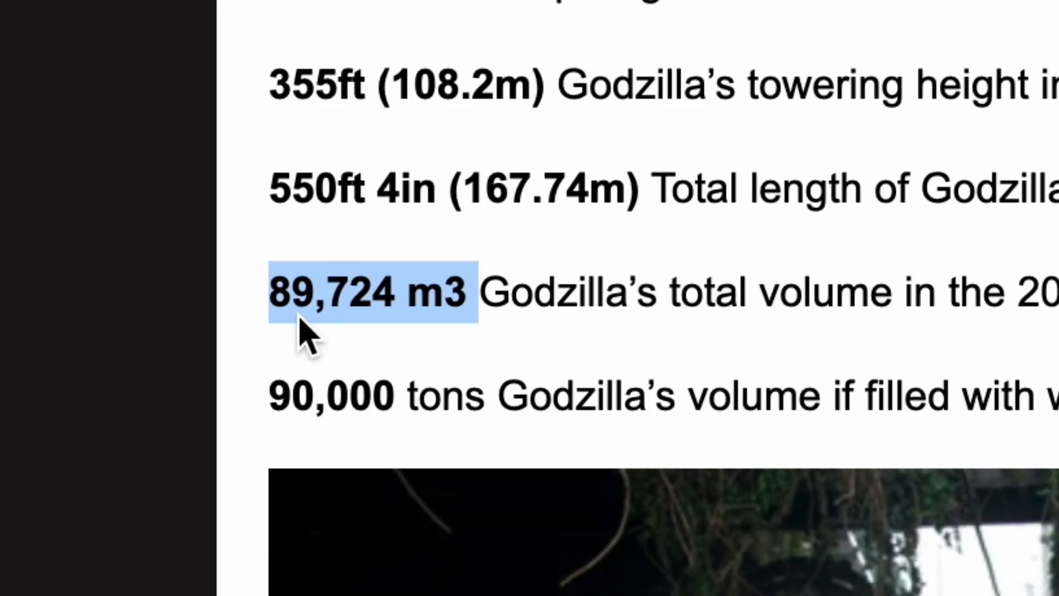
mouse_move(726, 392)
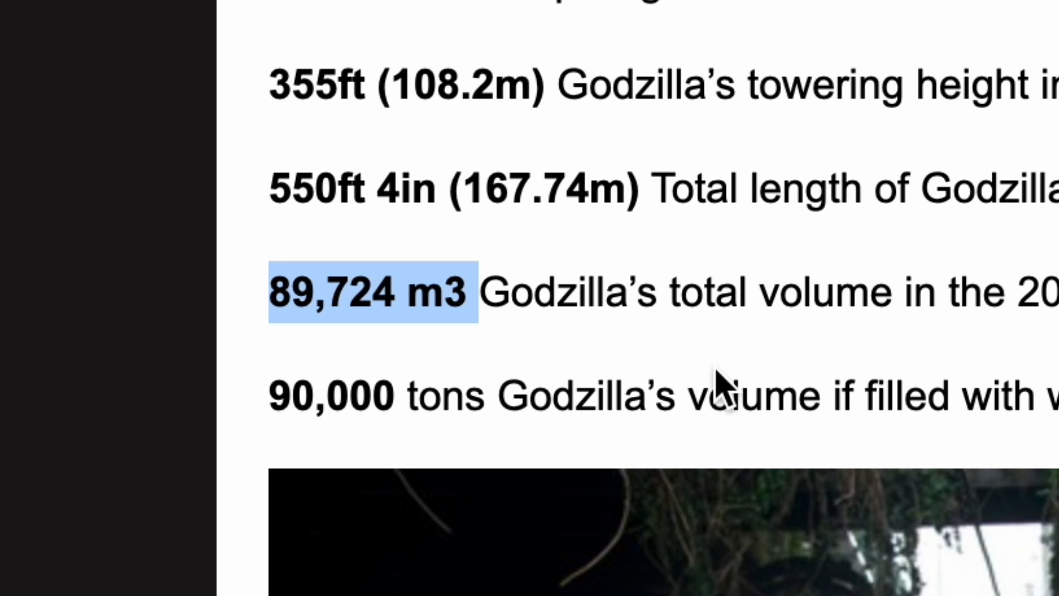
mouse_move(128, 274)
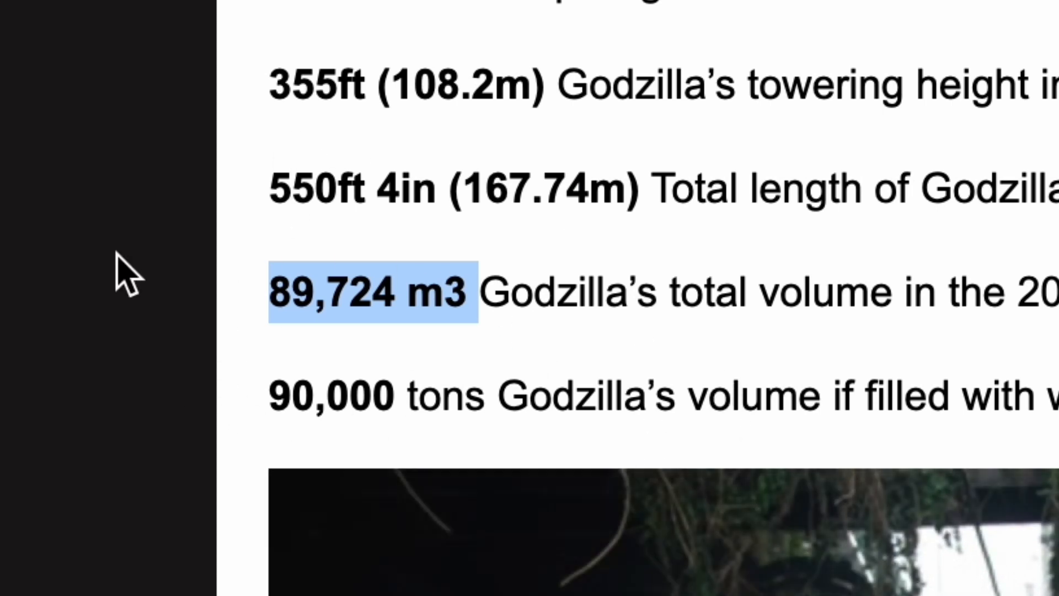
- Calculate 89724 x (393/355)^3 in a new tab, giving about 121,731, and dismiss the DNS notice
left_click(257, 14)
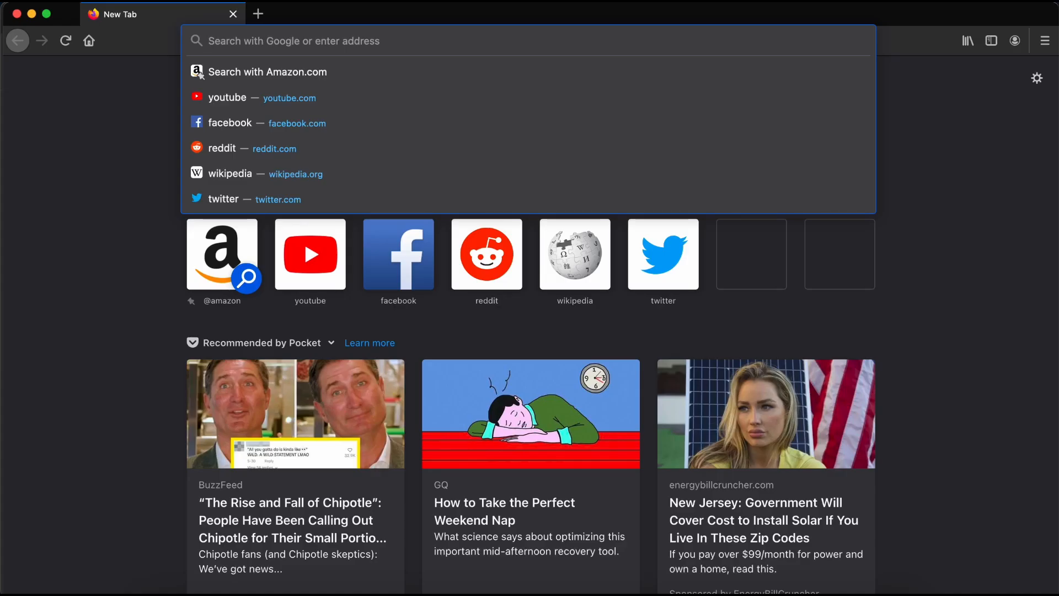
type("89724 x")
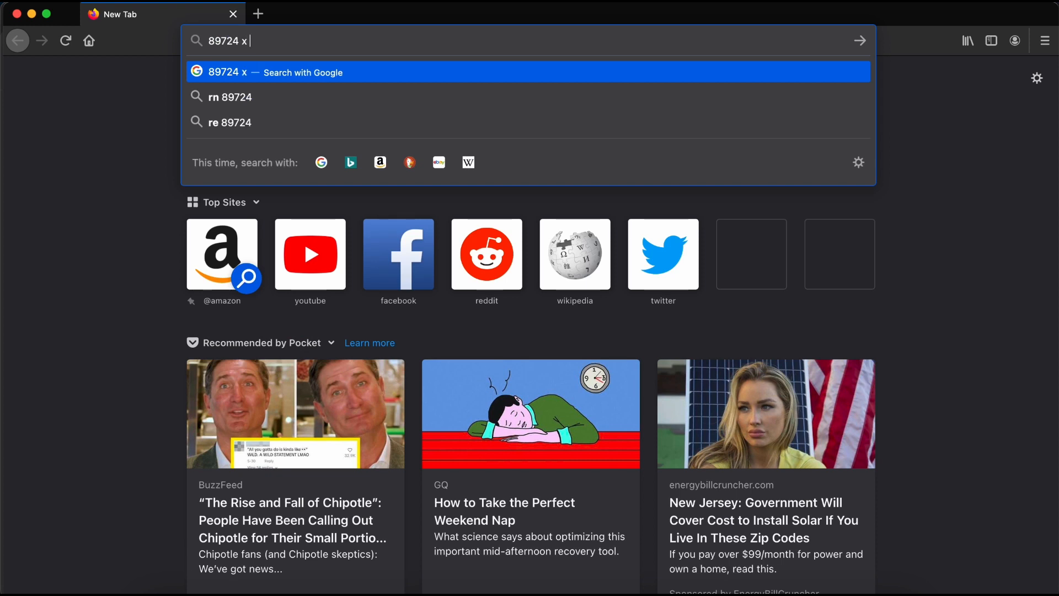
type("(393/355)^")
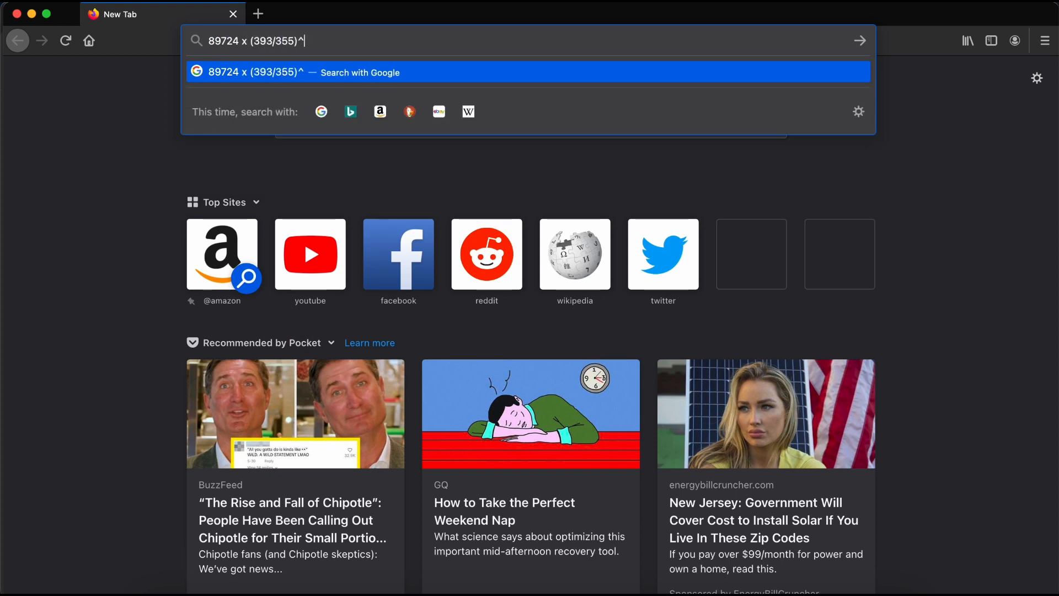
key("Return")
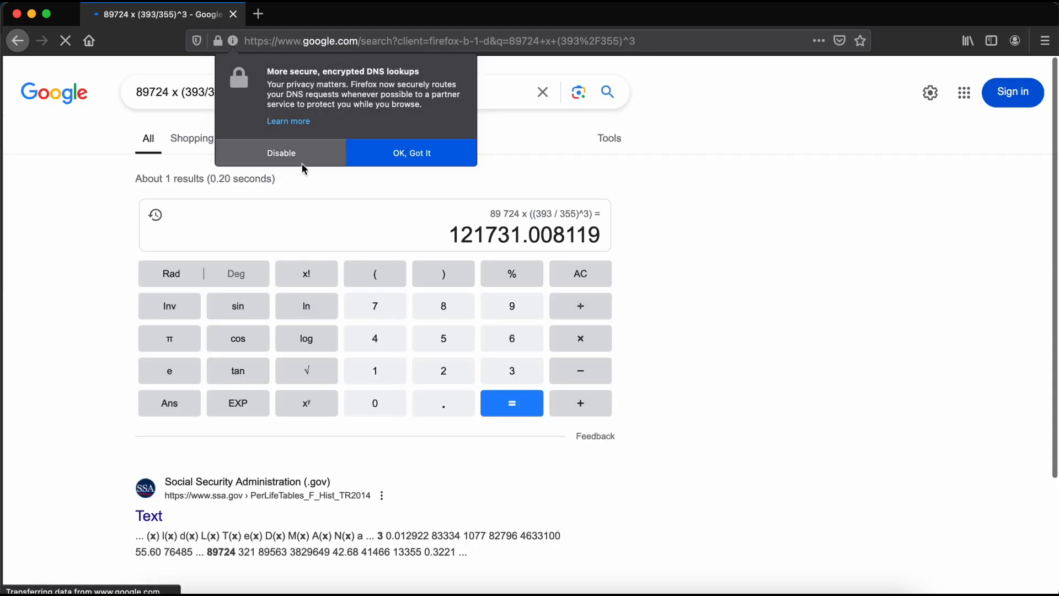
left_click(411, 153)
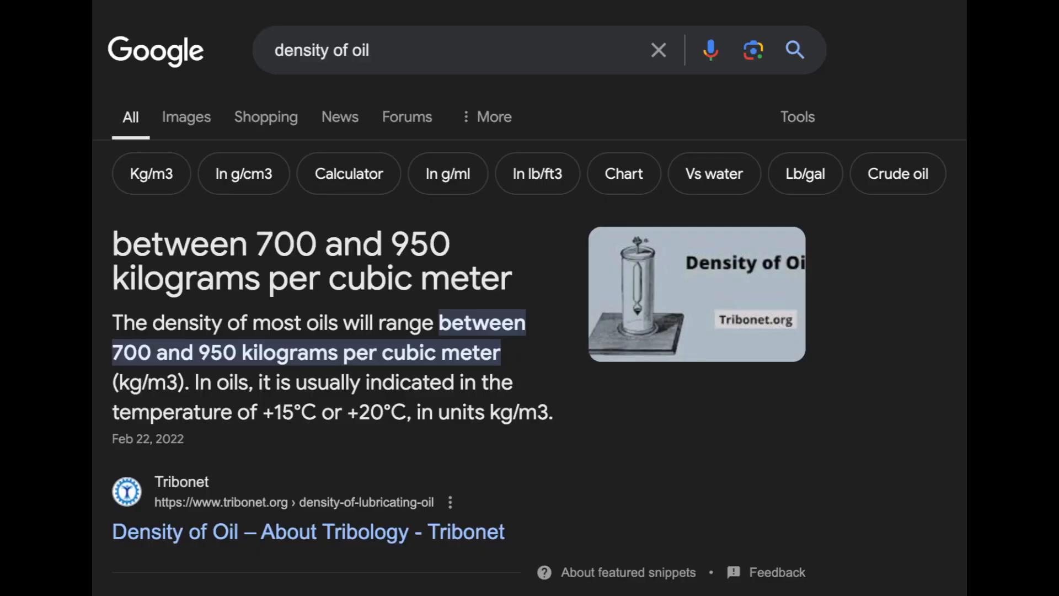
- Search the density of water, human body density, and density of seawater in kg/m3
type("density of water")
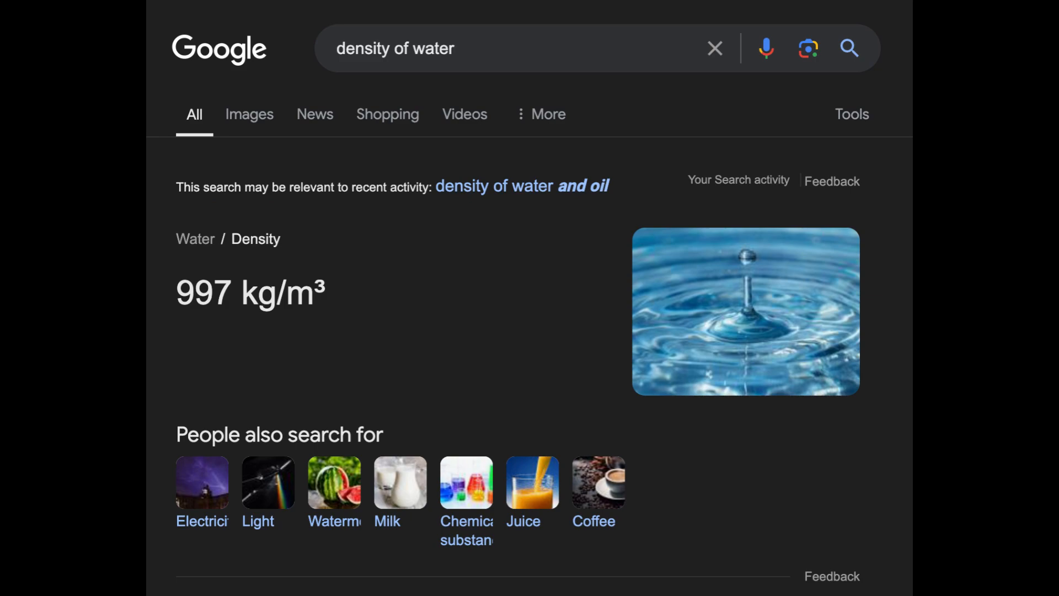
type("human body density")
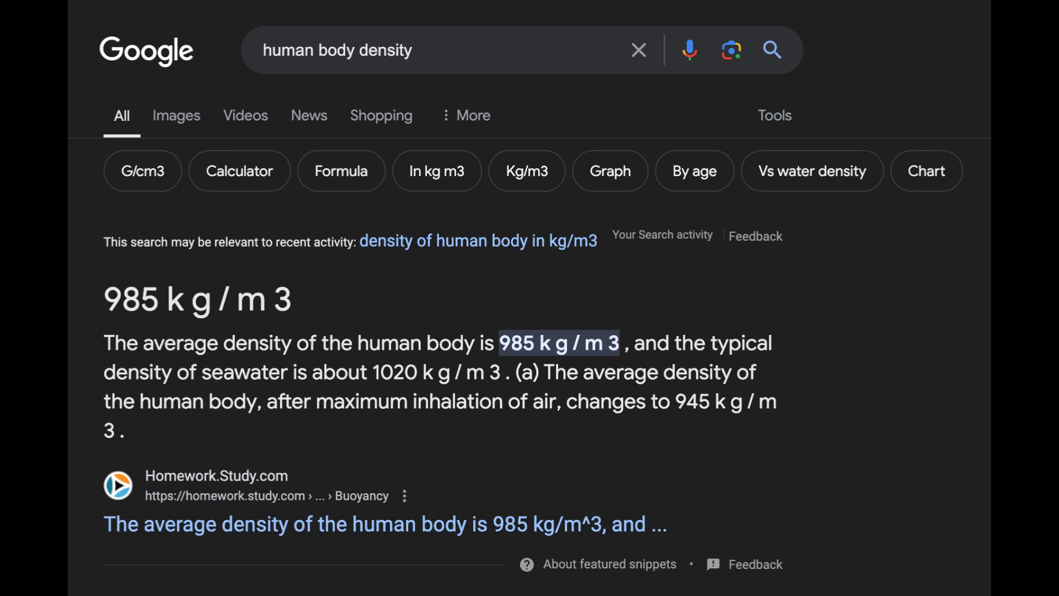
type("density of seawater in kg/m3")
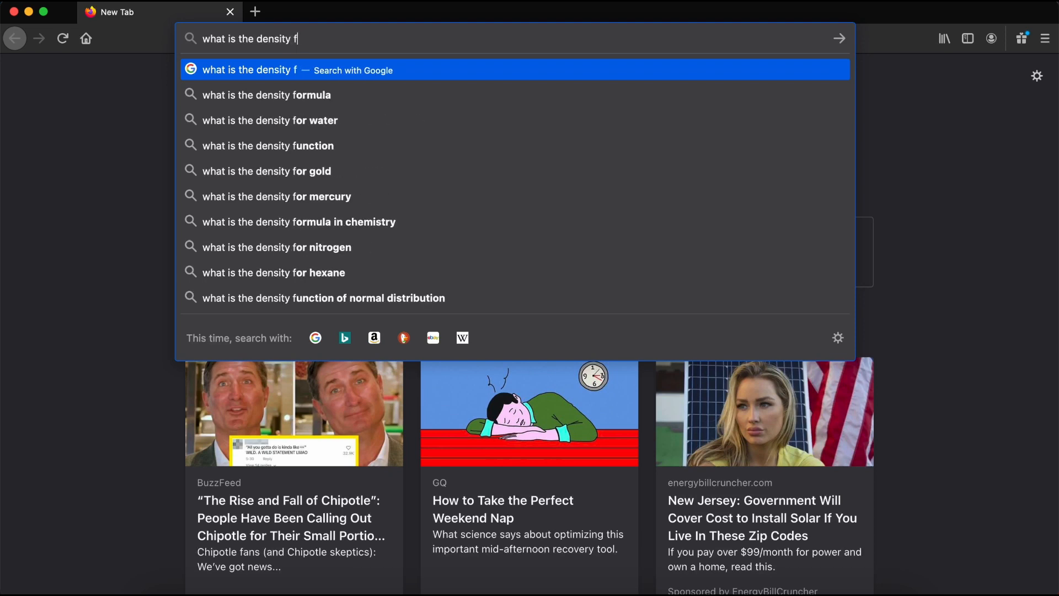
- Search 'what is the density formula' to show ρ = m/V
left_click(266, 95)
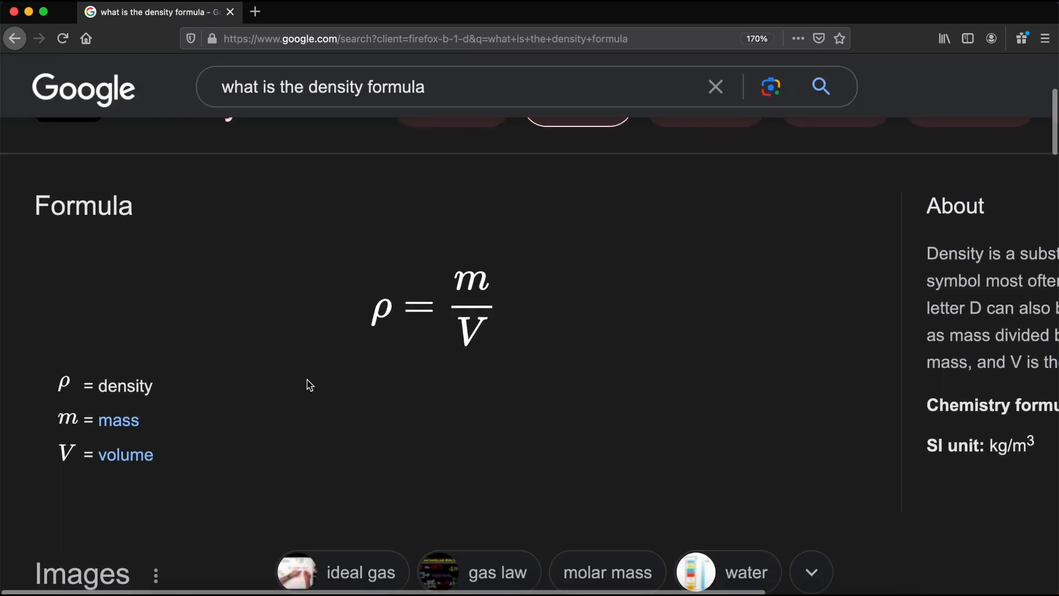
mouse_move(858, 436)
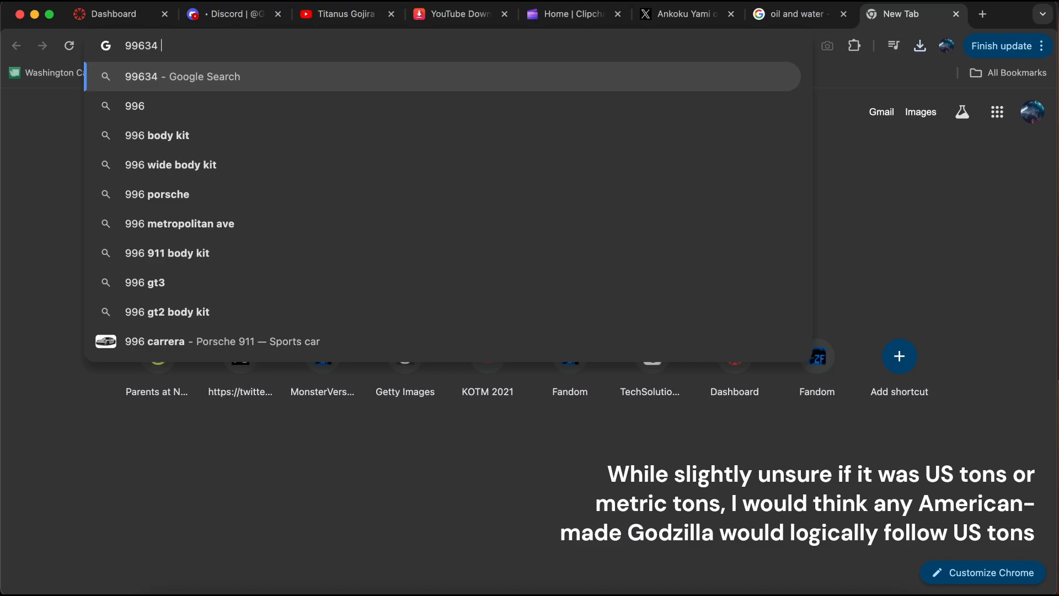
- Convert 99634 US tons to 90,386,444 kg, then divide by 121,731 for about 742.51
type(" us tons to kg")
key("Return")
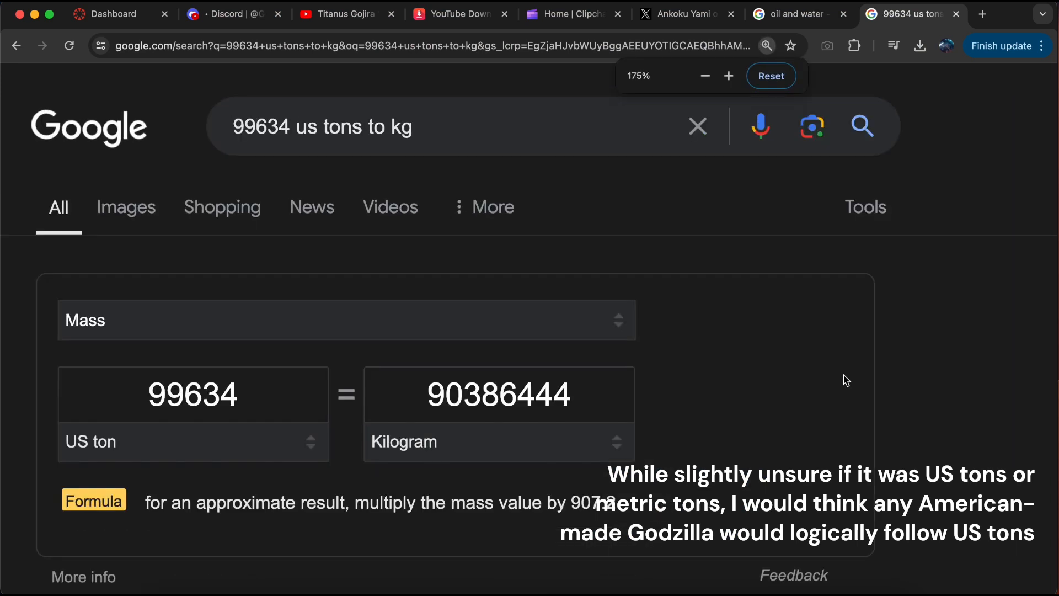
scroll("down", 3)
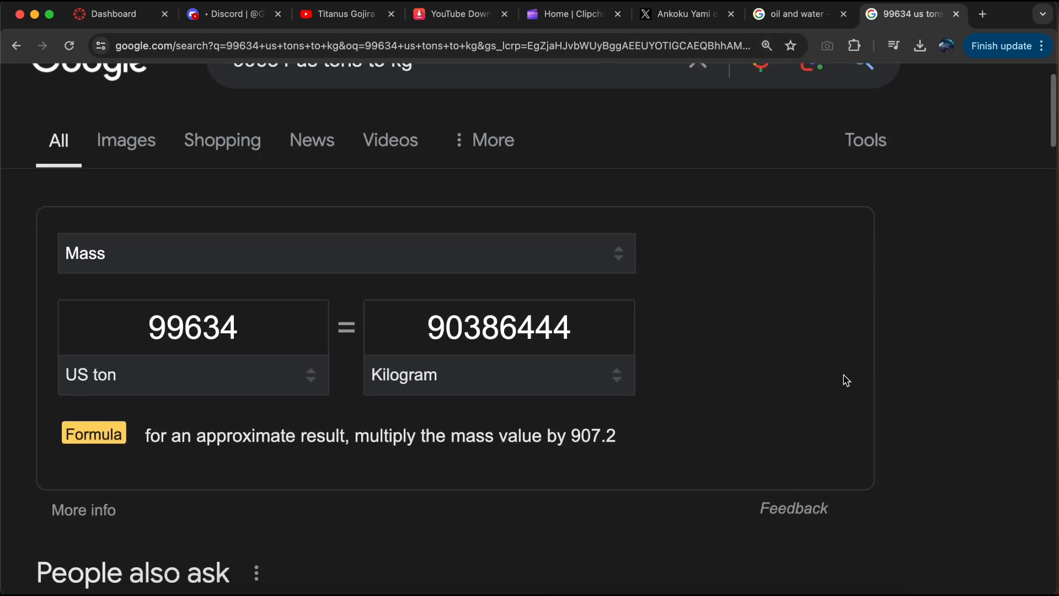
scroll("up", 3)
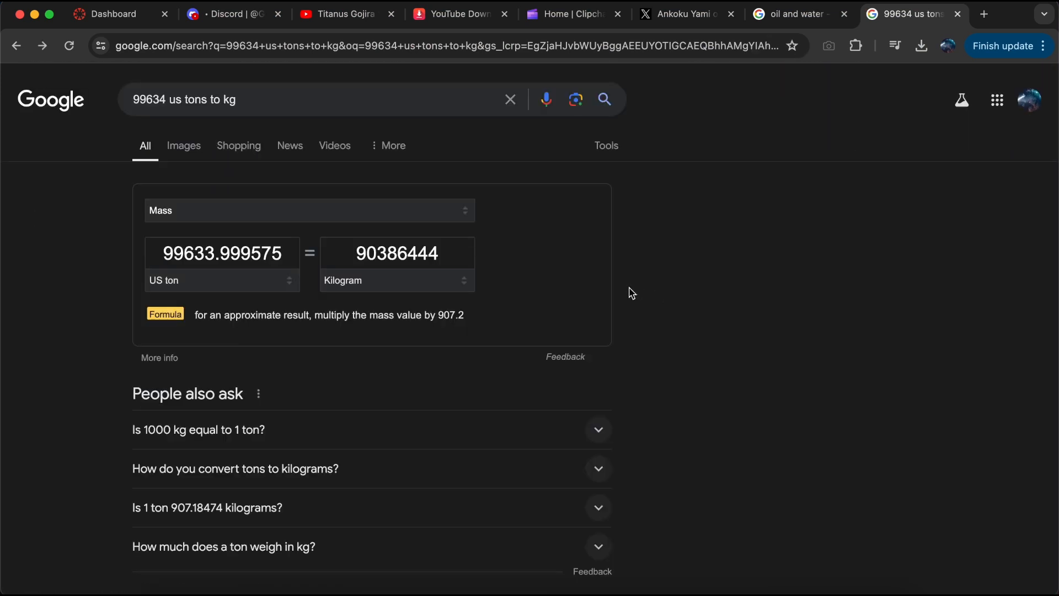
mouse_move(555, 246)
type("90386444/")
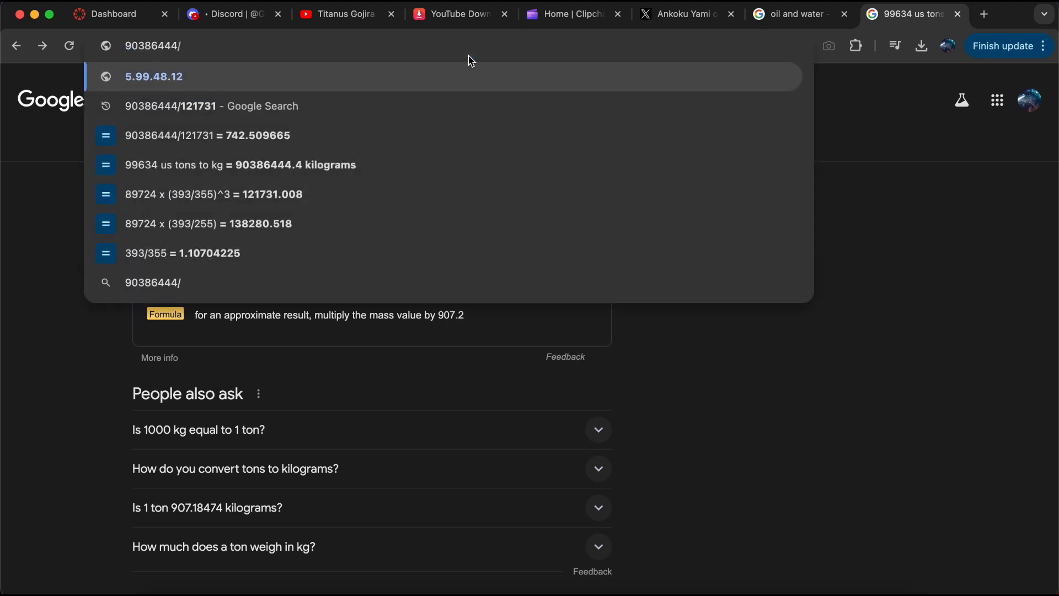
left_click(211, 106)
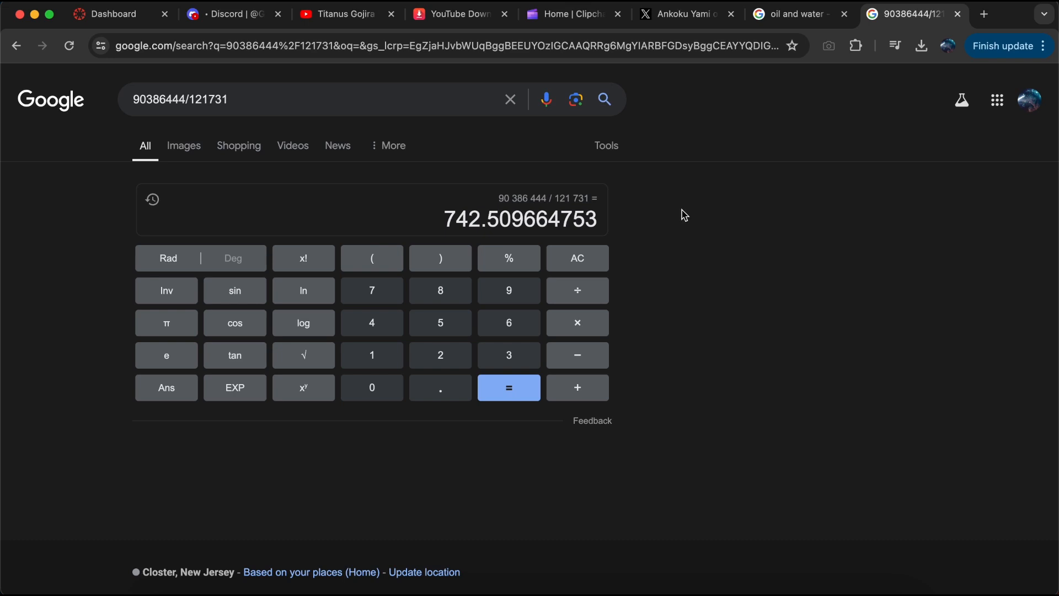
mouse_move(737, 254)
type("9")
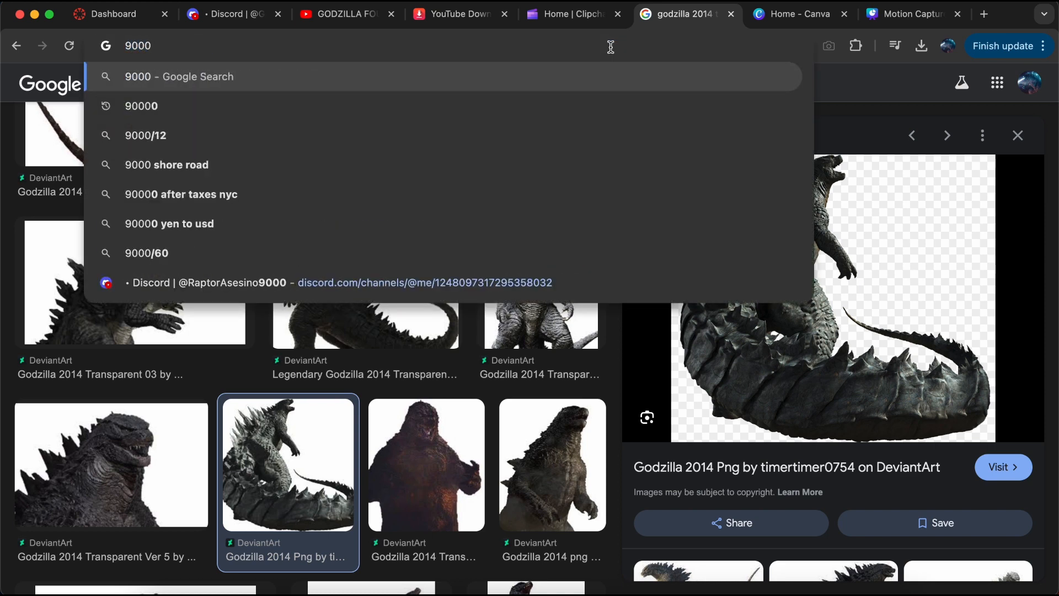
- Convert 90000 US tons to 81,646,627 kg, divide by 89,724 for about 909.98, and zoom in
type("0000 us tons to kg")
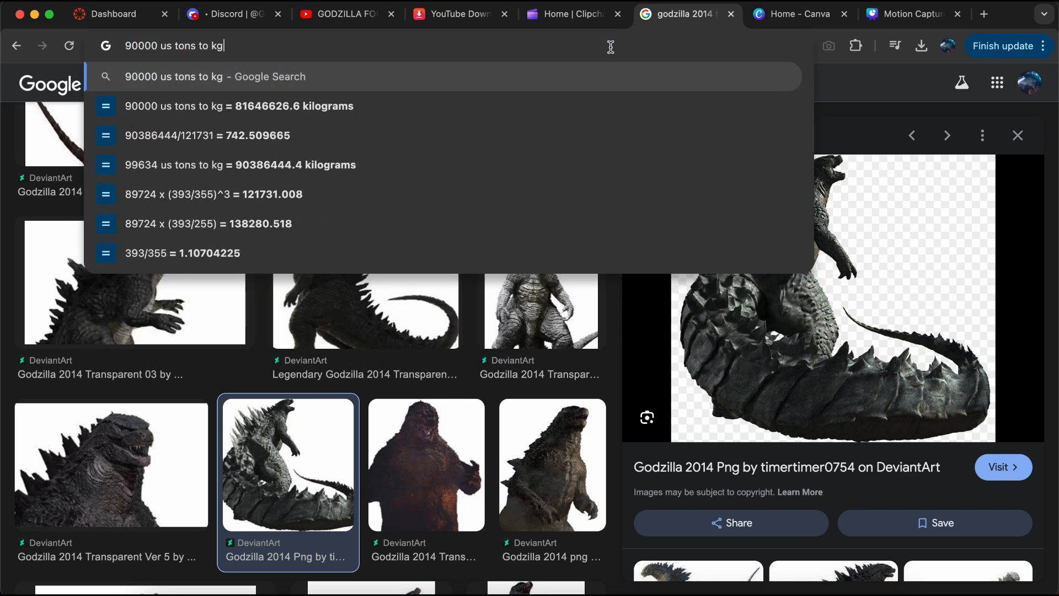
key("Return")
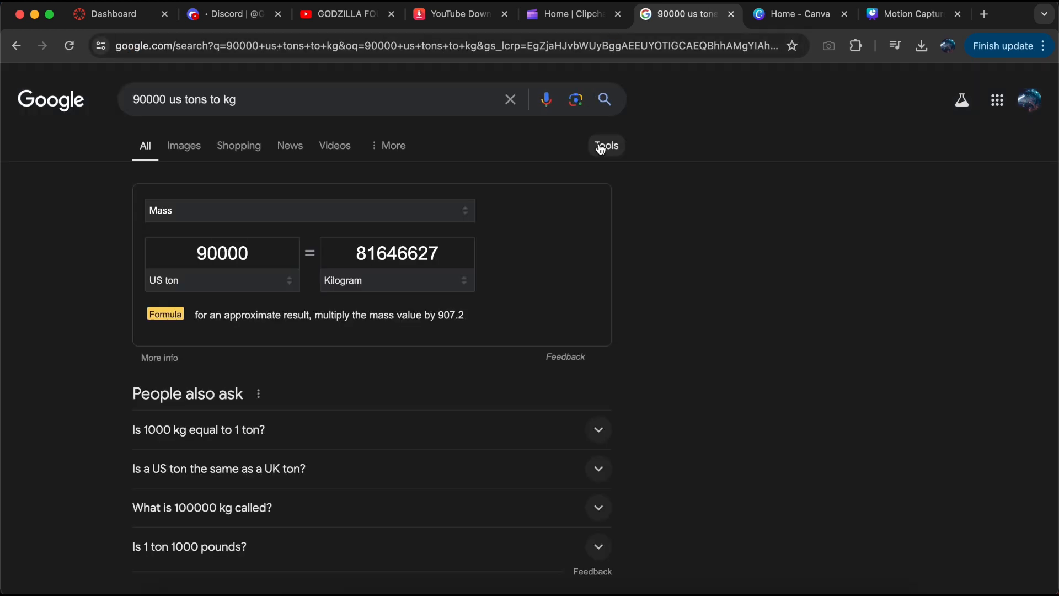
left_click(396, 253)
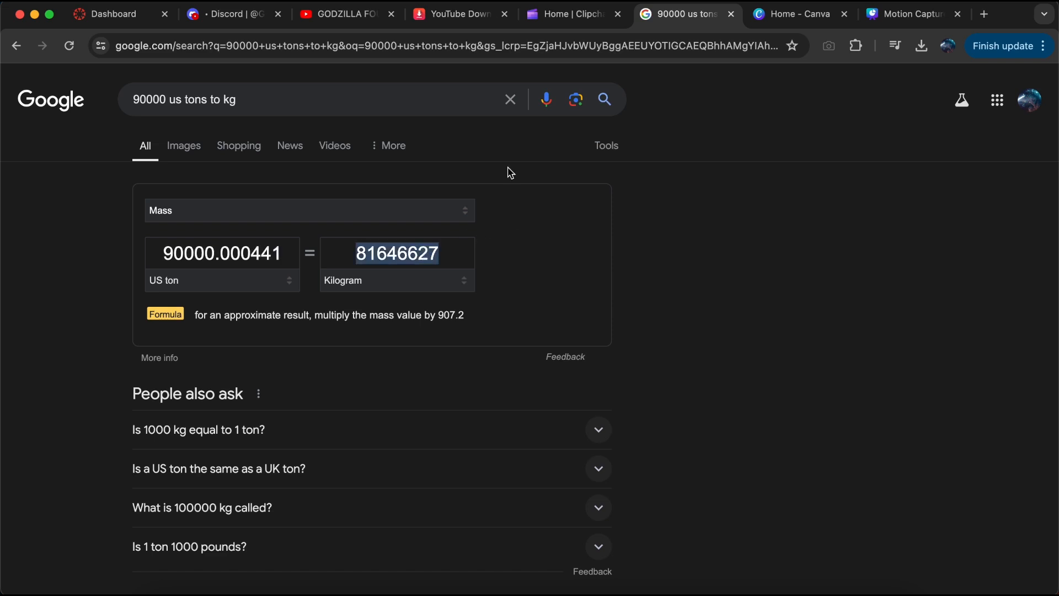
type("81646627/")
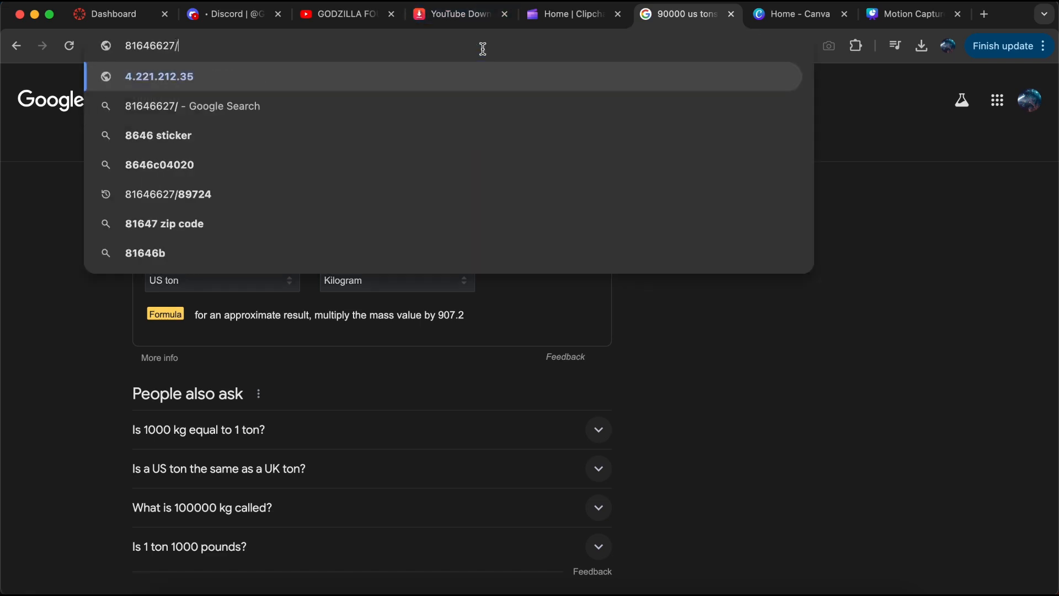
left_click(167, 194)
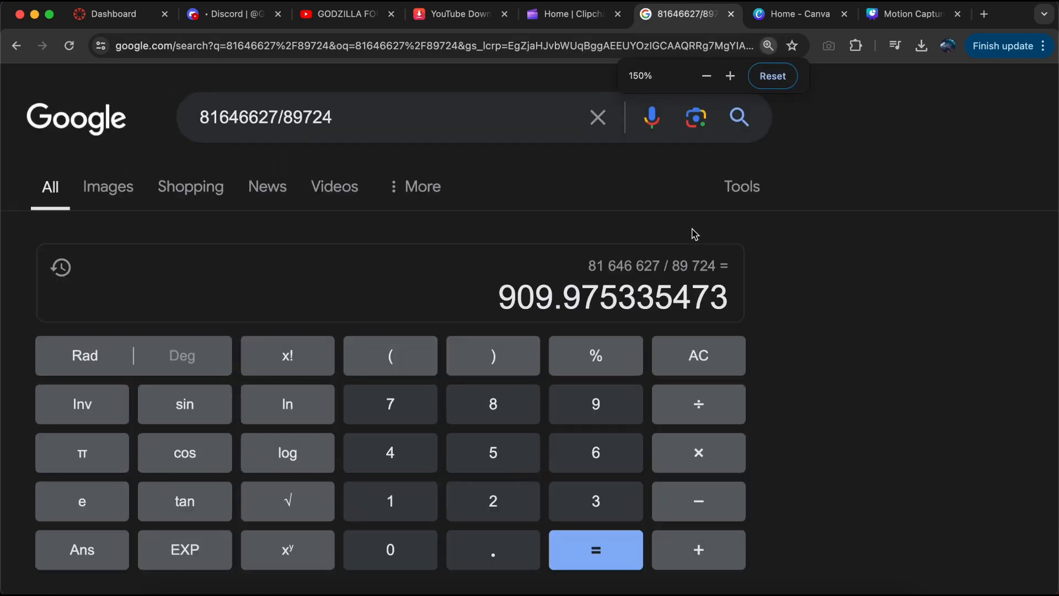
left_click(731, 76)
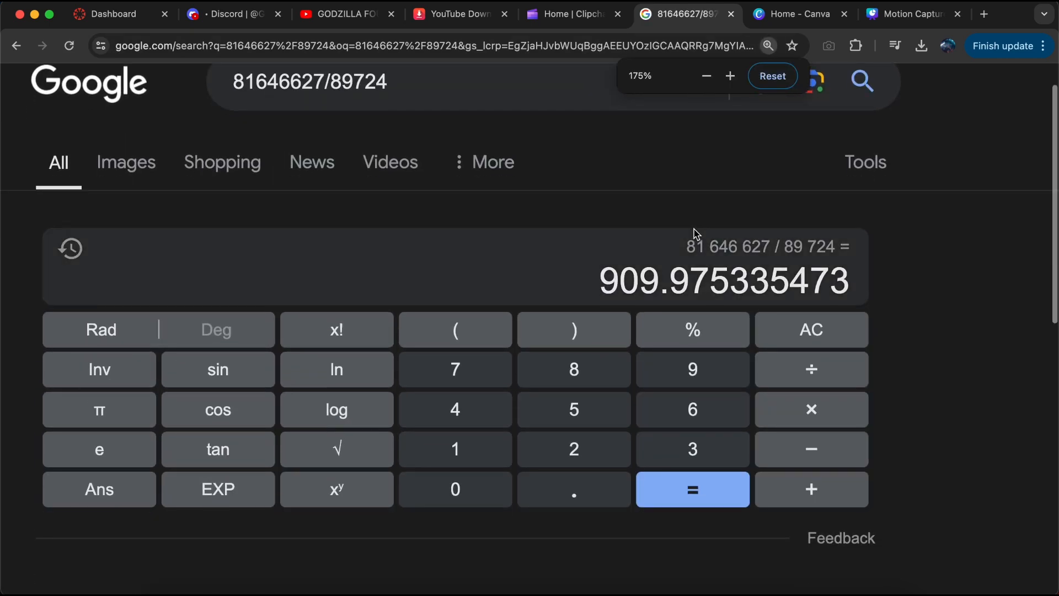